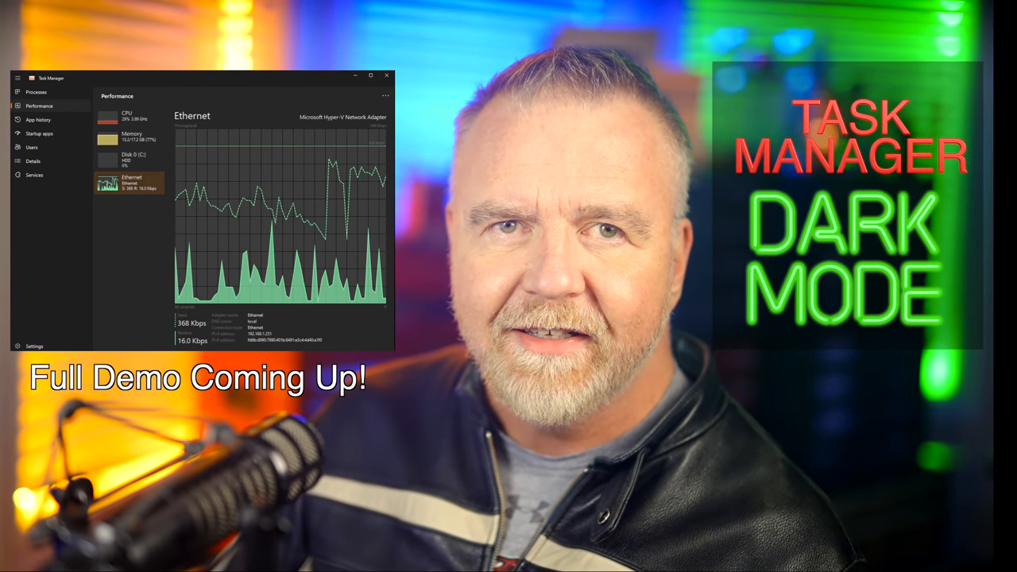
Step: Open a new Notepad window and write 'Hello World!' into the note
click(40, 93)
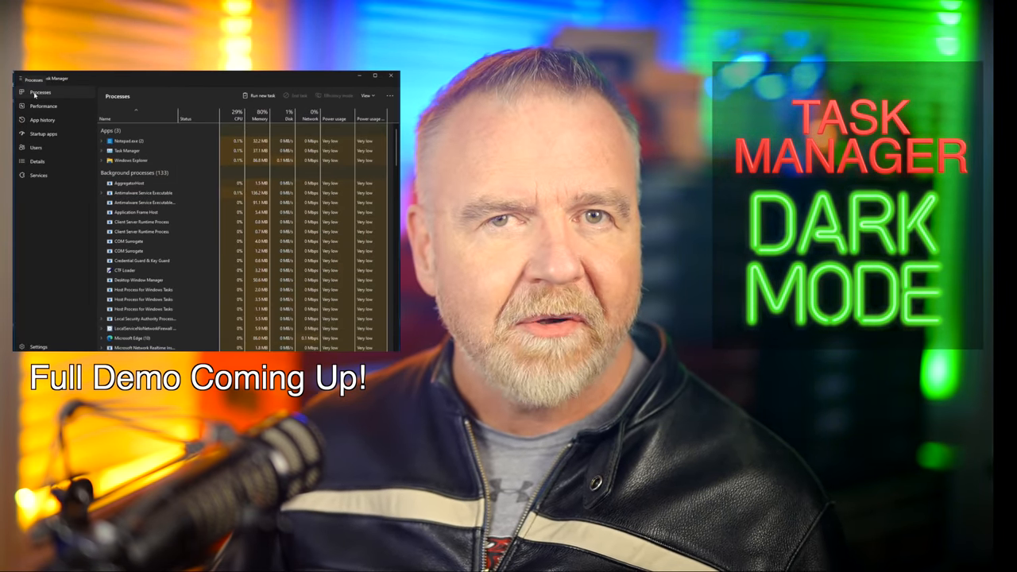
click(43, 105)
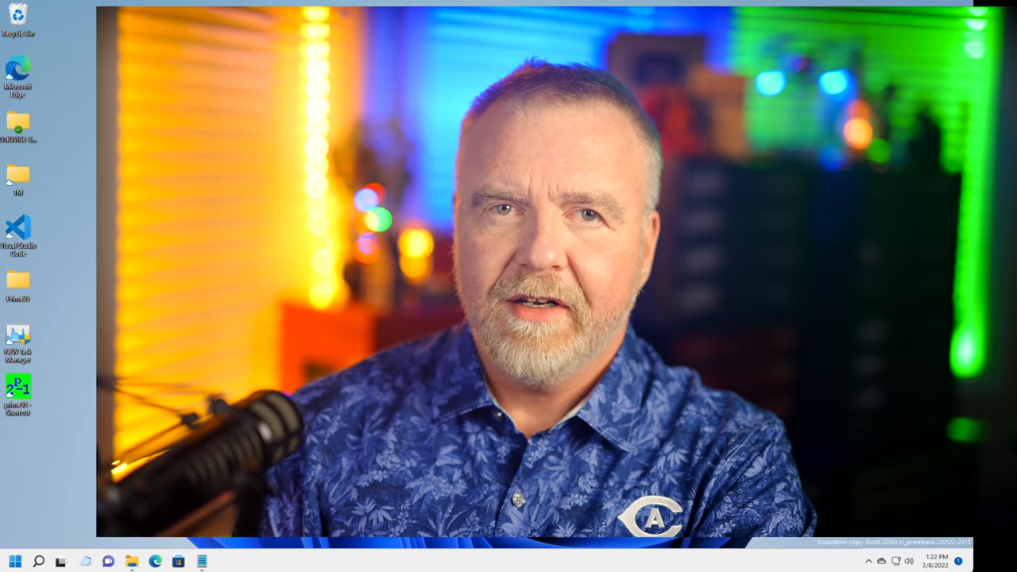
click(12, 563)
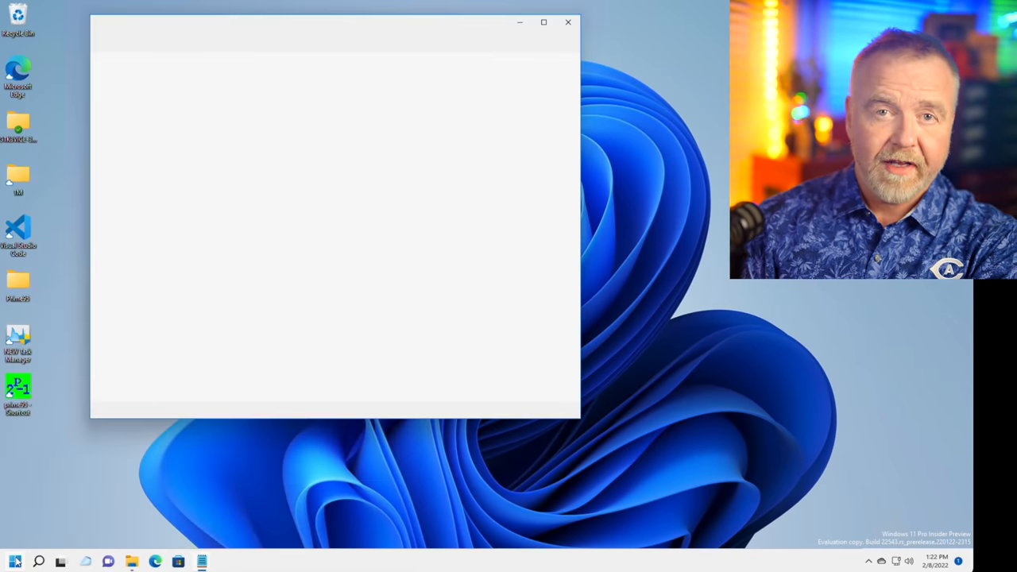
text(Hello)
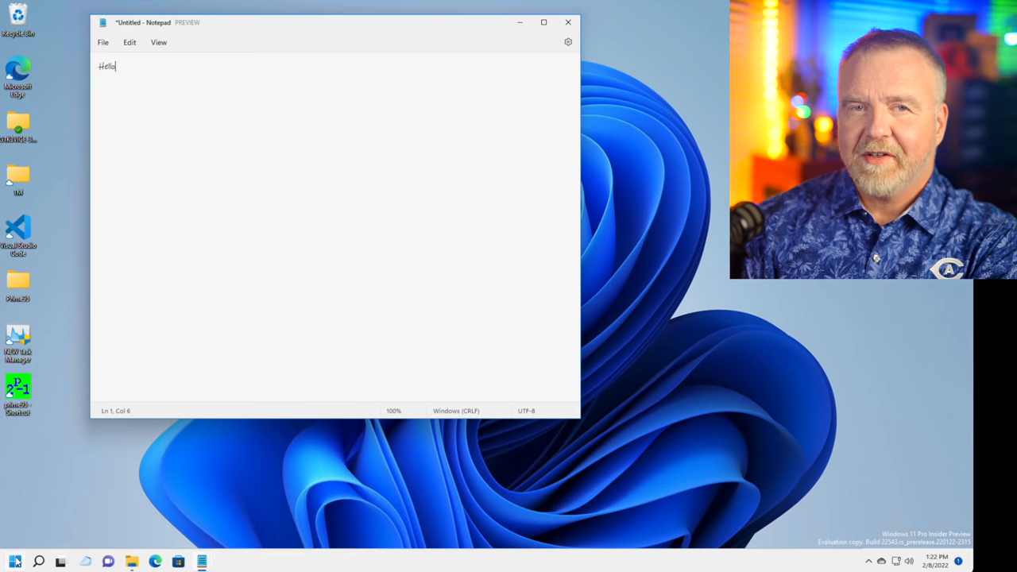
text(World!)
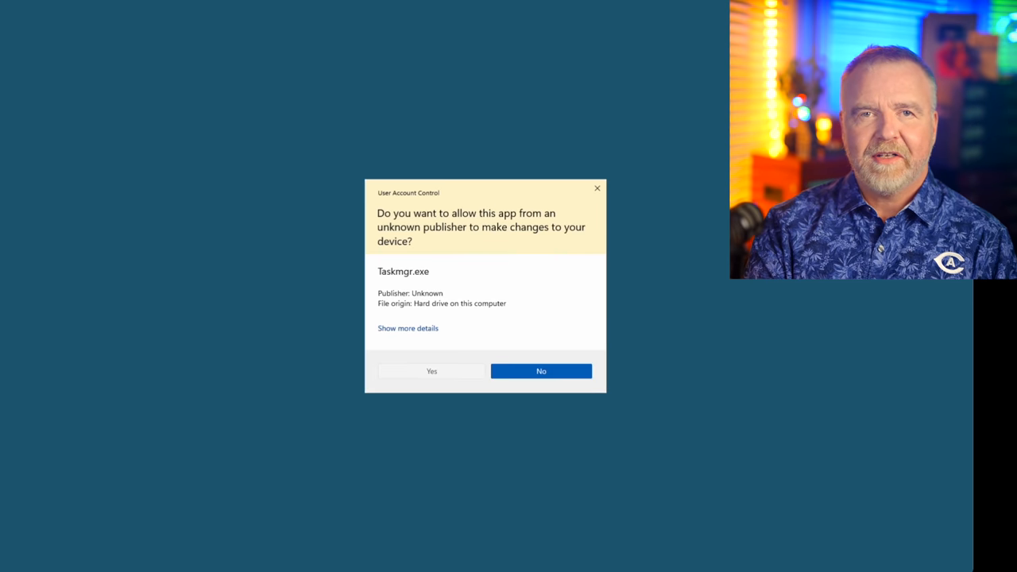
Step: Allow Taskmgr.exe to run, then go to Settings > Personalization > Colors
click(540, 372)
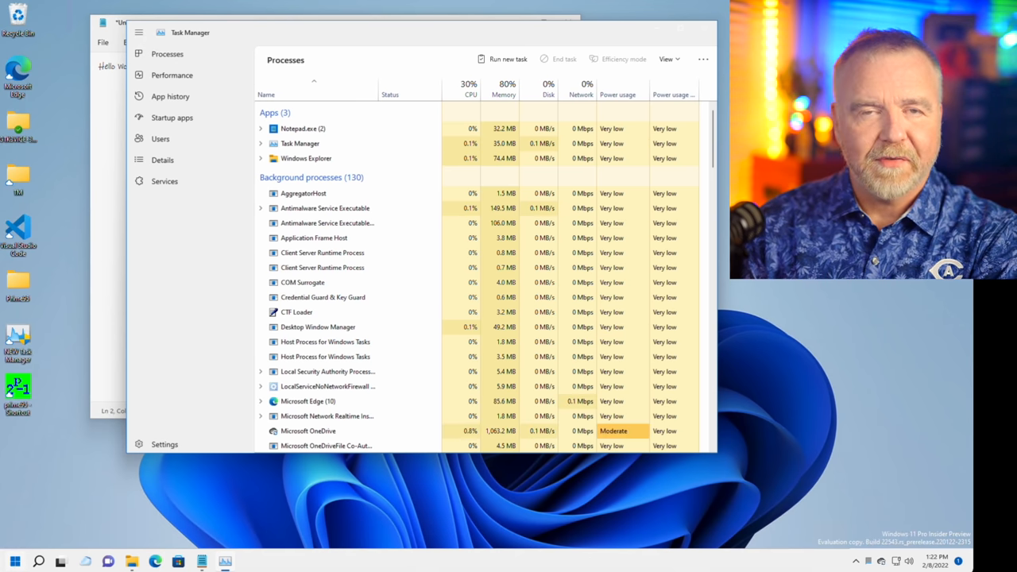
click(38, 562)
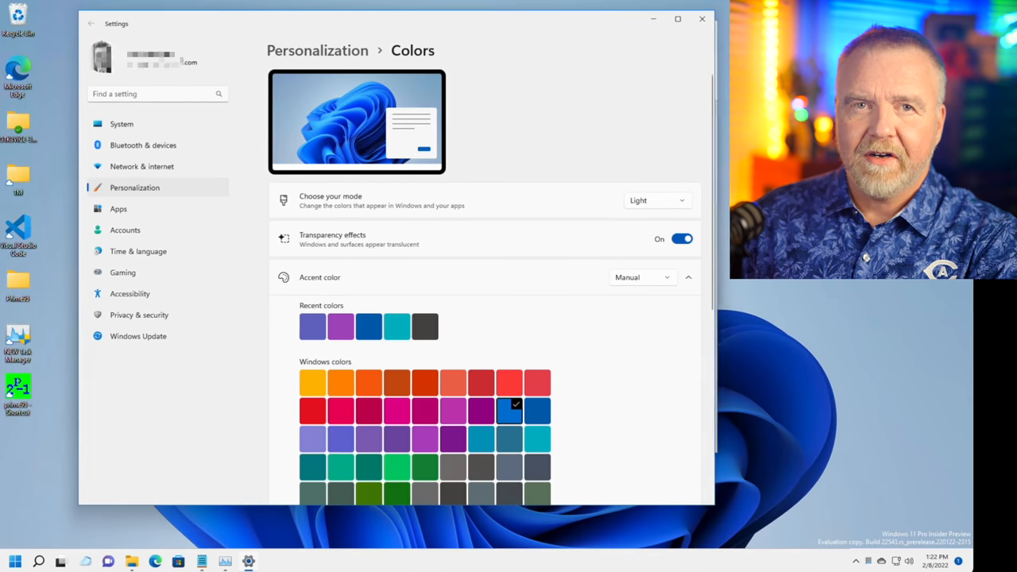
Step: Set Choose your mode to Dark, search 'theme', and return to the dark Task Manager
click(654, 200)
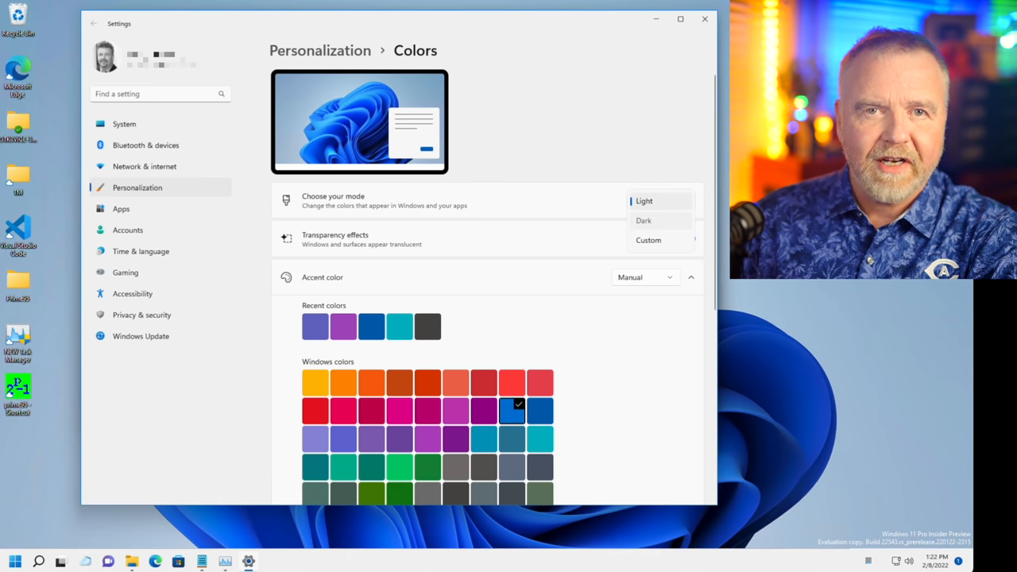
click(643, 220)
text(t)
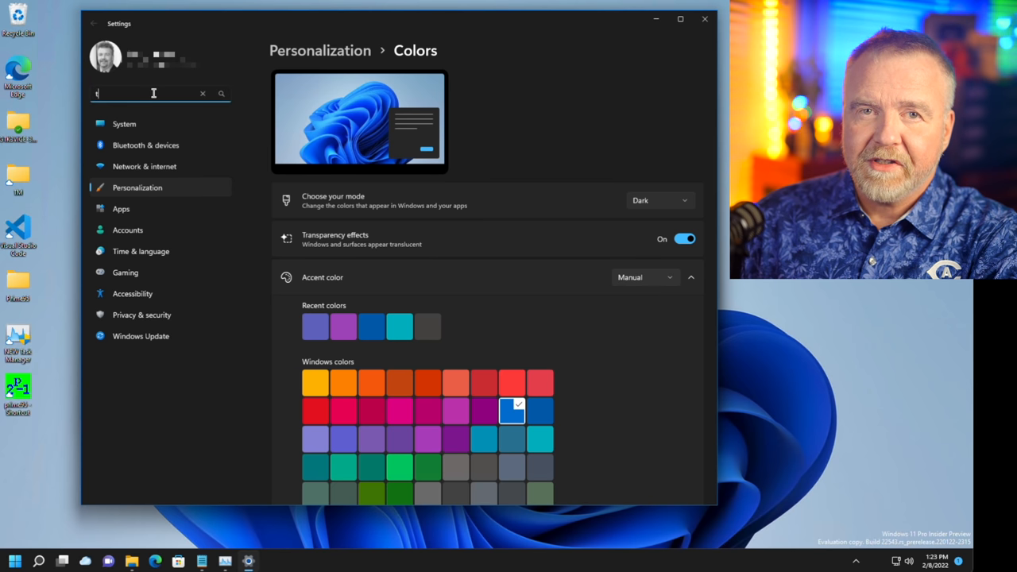
text(heme)
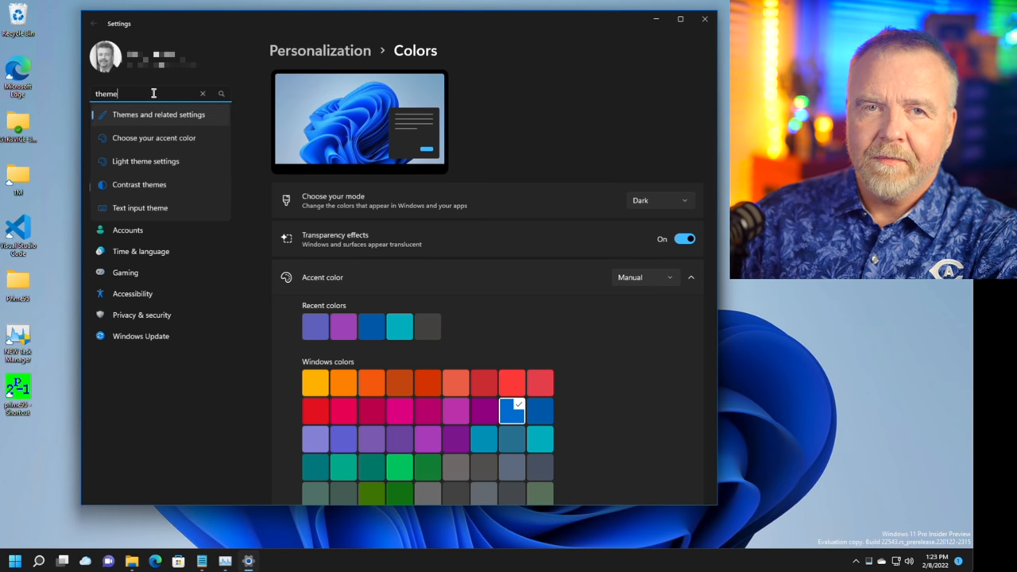
click(159, 114)
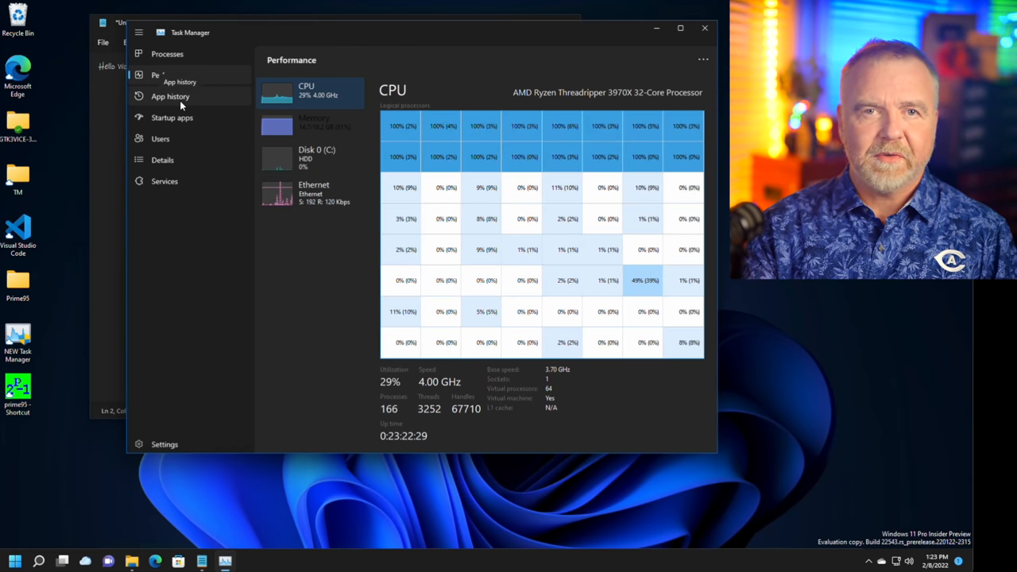
Step: Show the App history, Startup apps, Users and Details pages in the dark theme
click(170, 97)
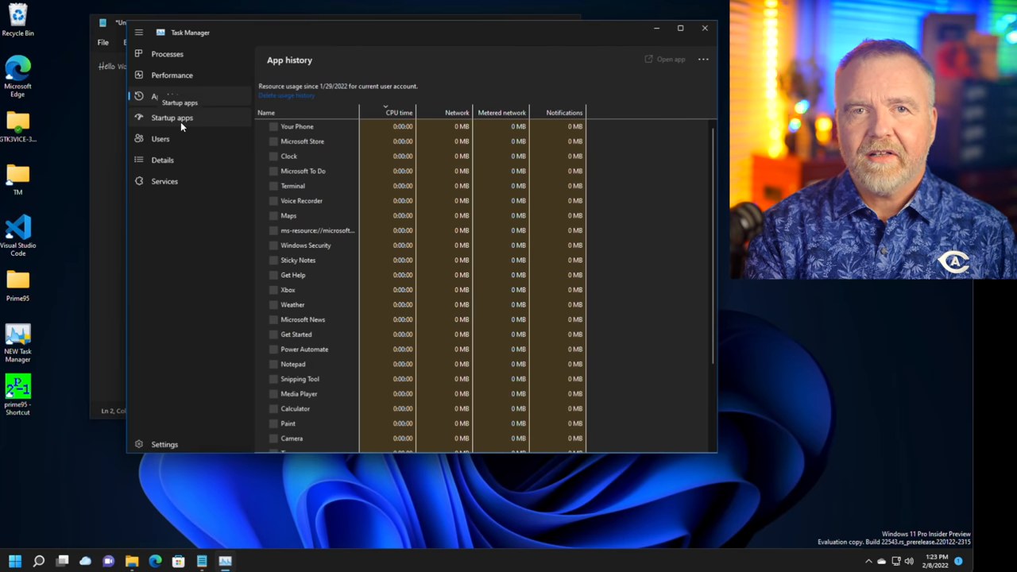
click(171, 118)
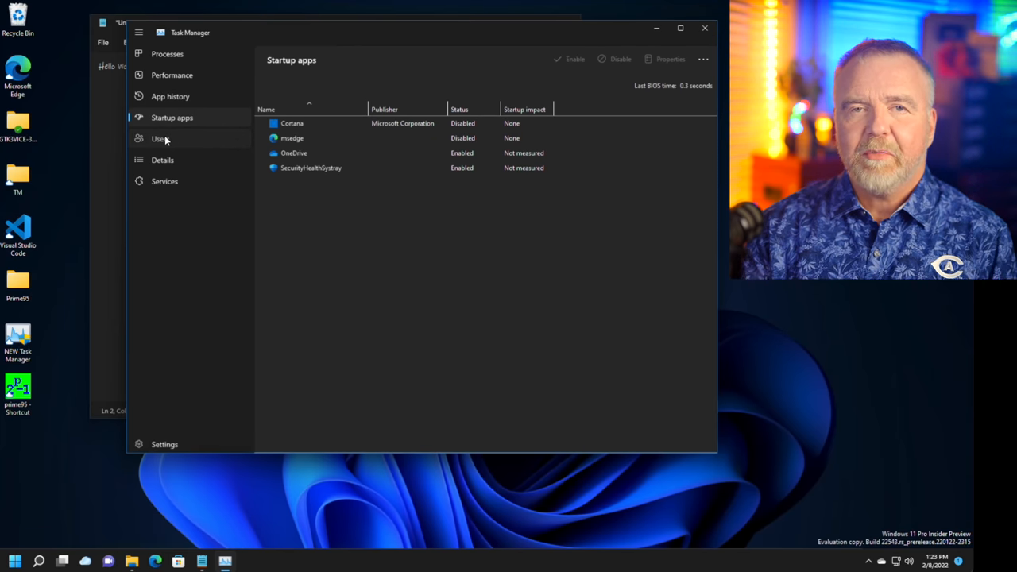
click(159, 138)
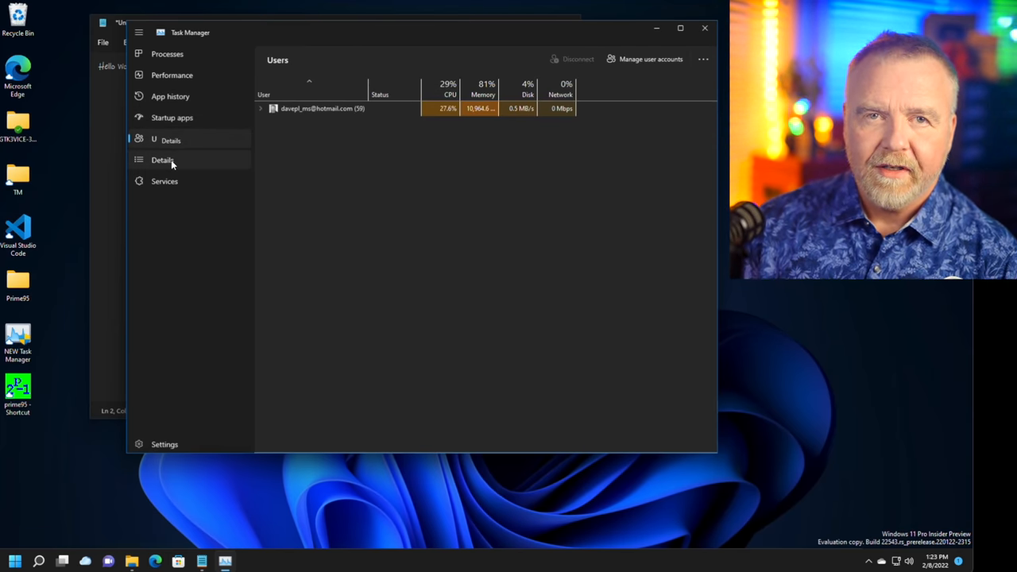
click(167, 54)
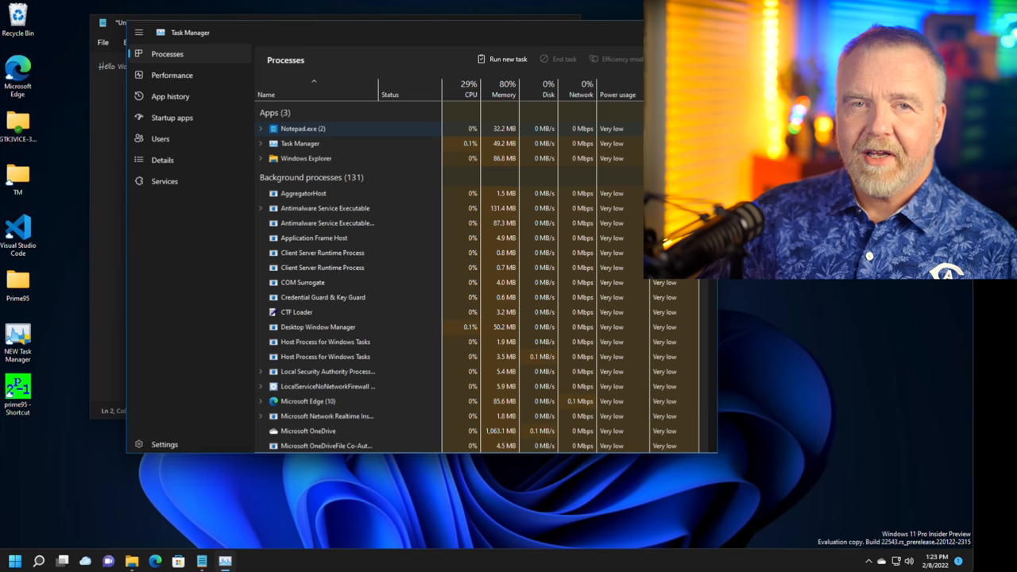
Step: Review Notepad's App theme and Font settings, then add 'XAML' to the note
right_click(302, 127)
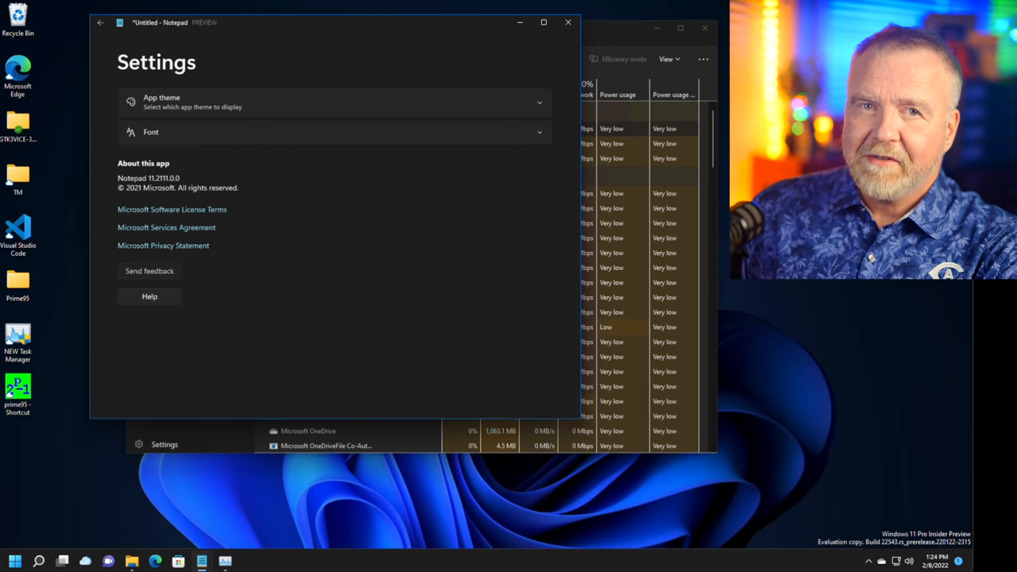
click(149, 271)
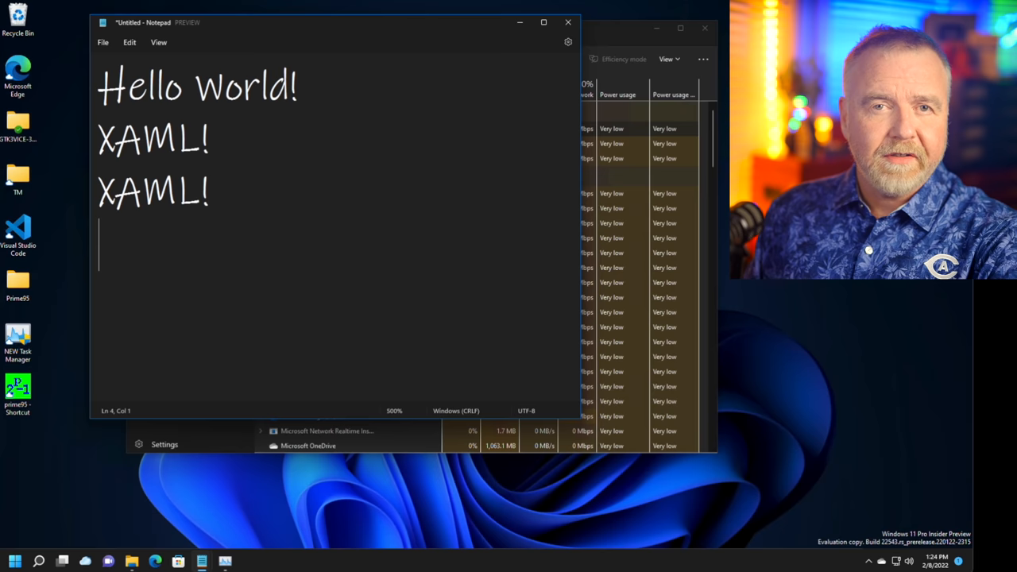
text(XAML)
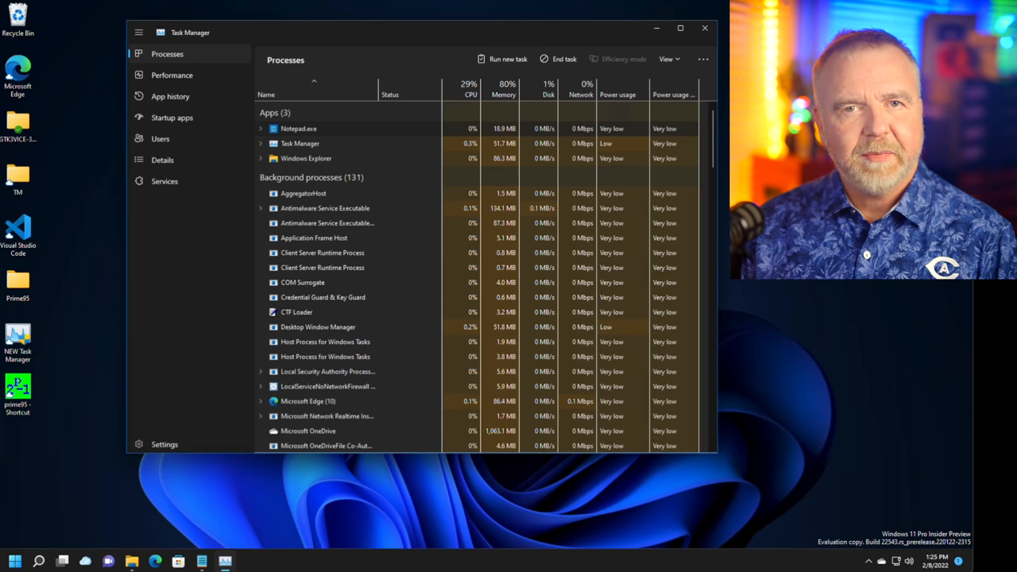
mouse_move(169, 198)
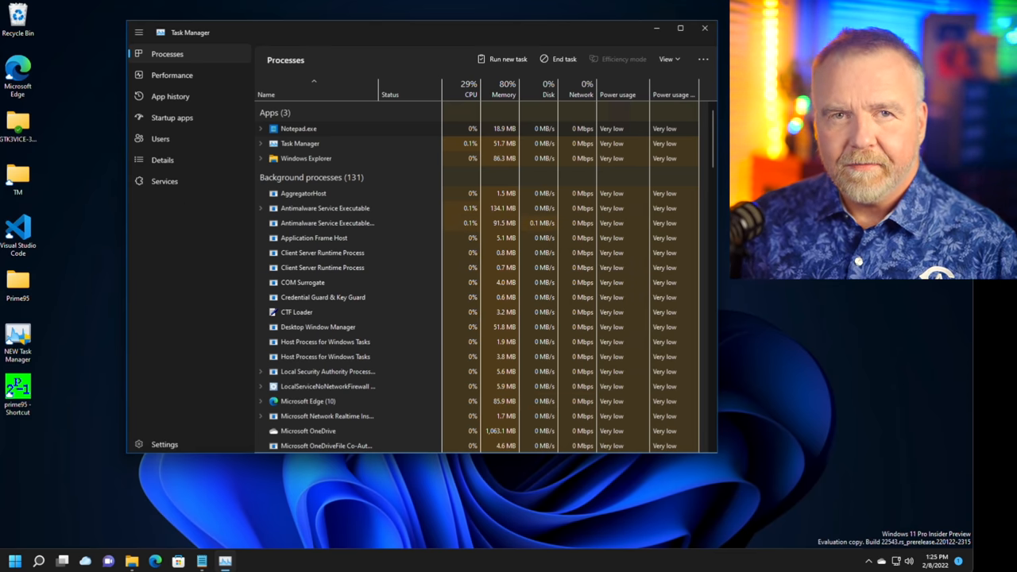
mouse_move(235, 413)
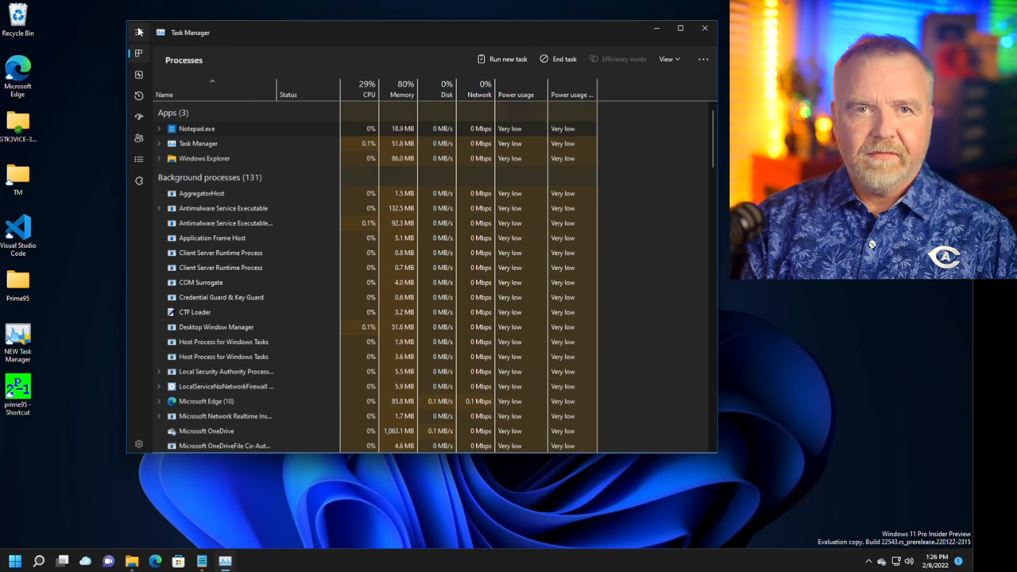
Step: Expand the navigation pane and switch to the Services page
click(138, 32)
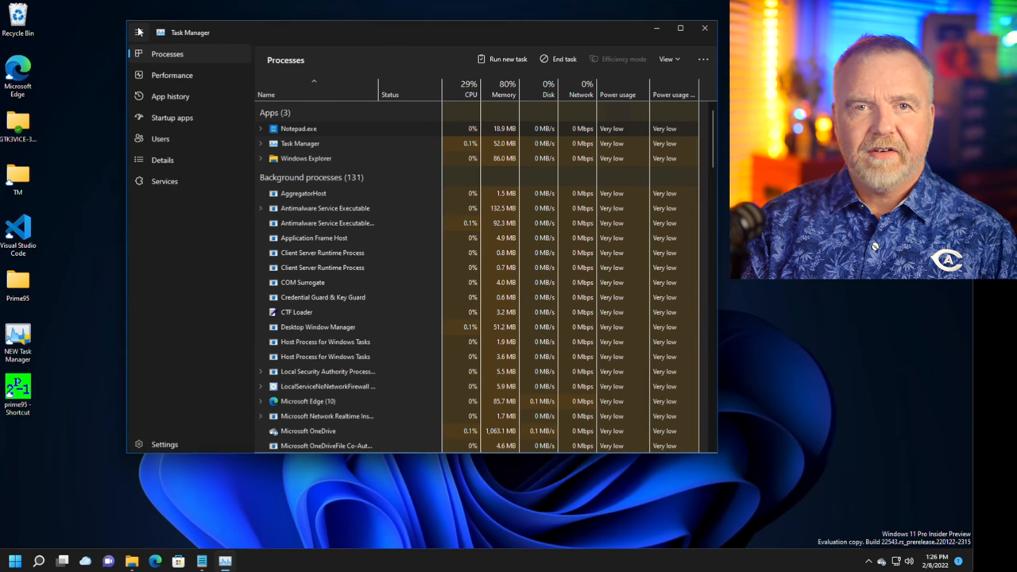
click(140, 32)
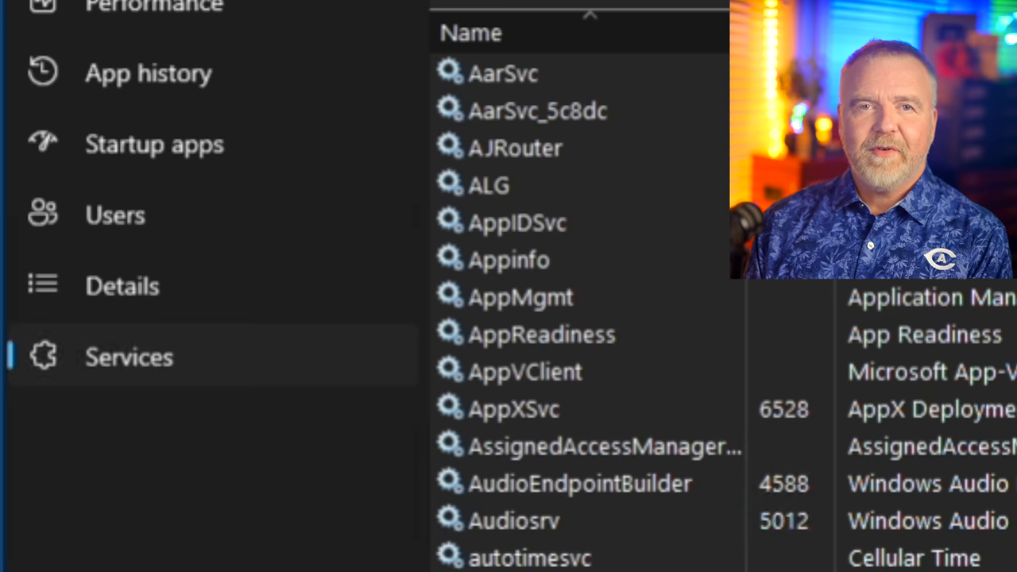
mouse_move(50, 394)
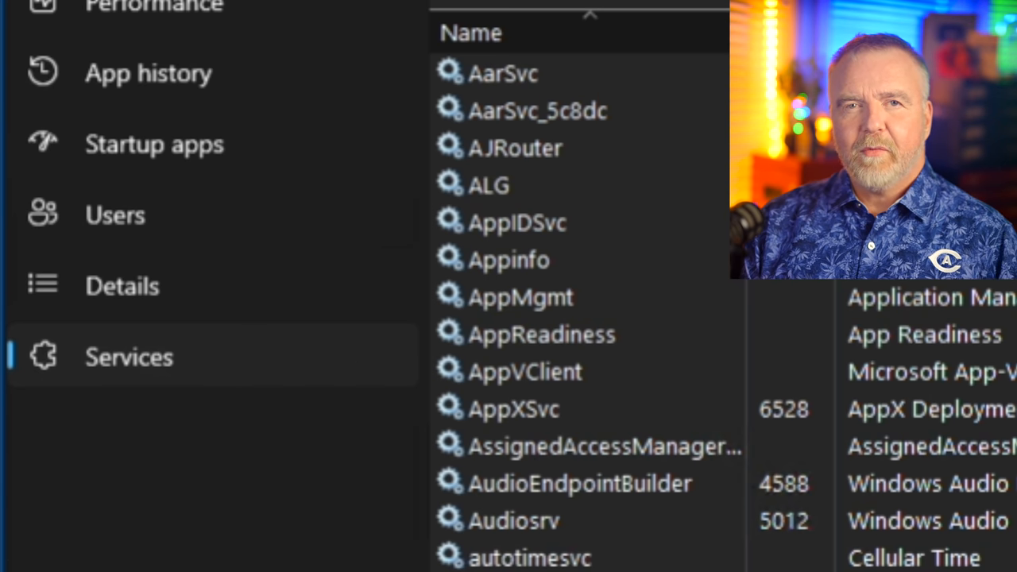
mouse_move(108, 380)
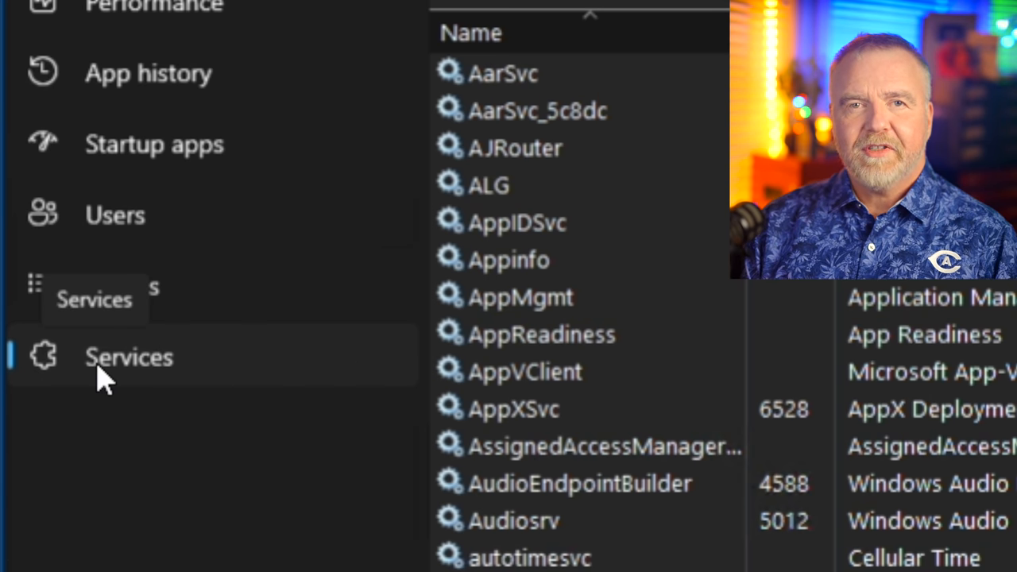
mouse_move(124, 286)
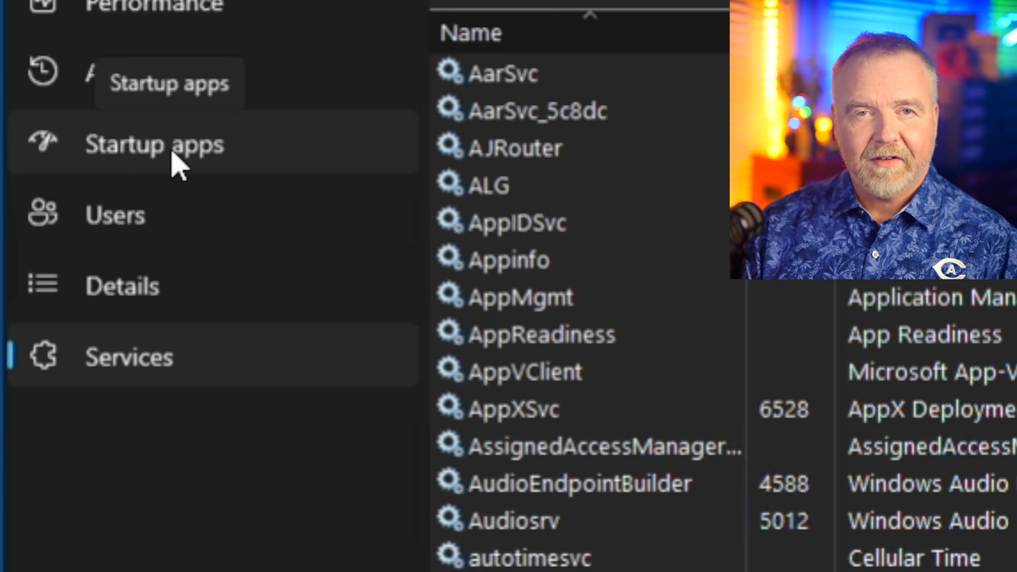
mouse_move(94, 78)
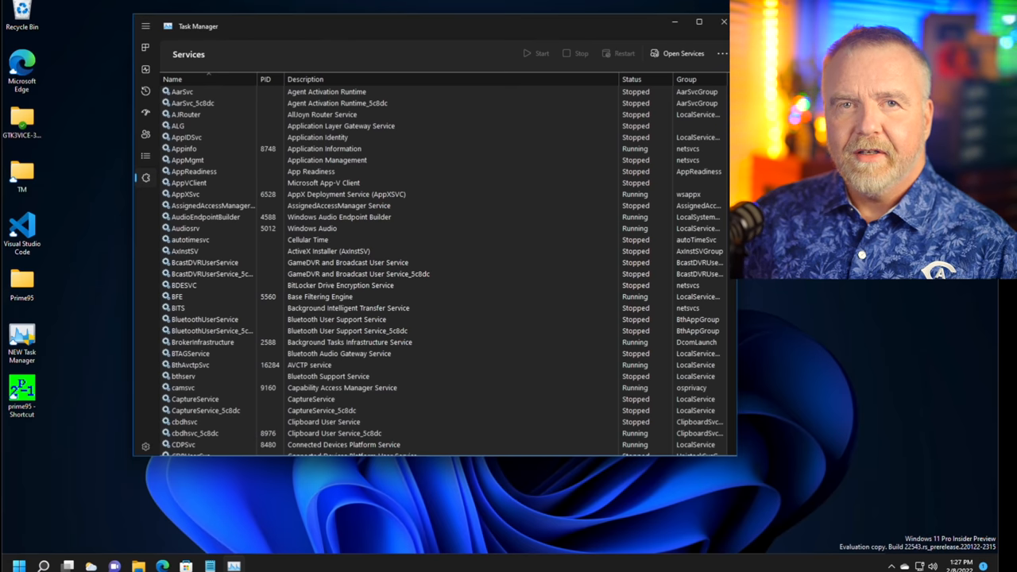
mouse_move(146, 155)
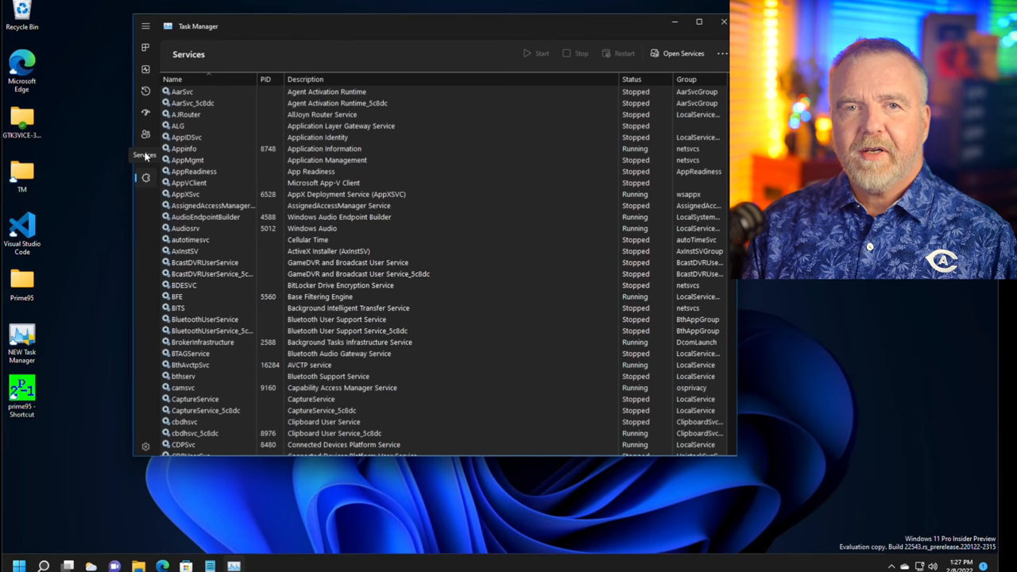
mouse_move(146, 157)
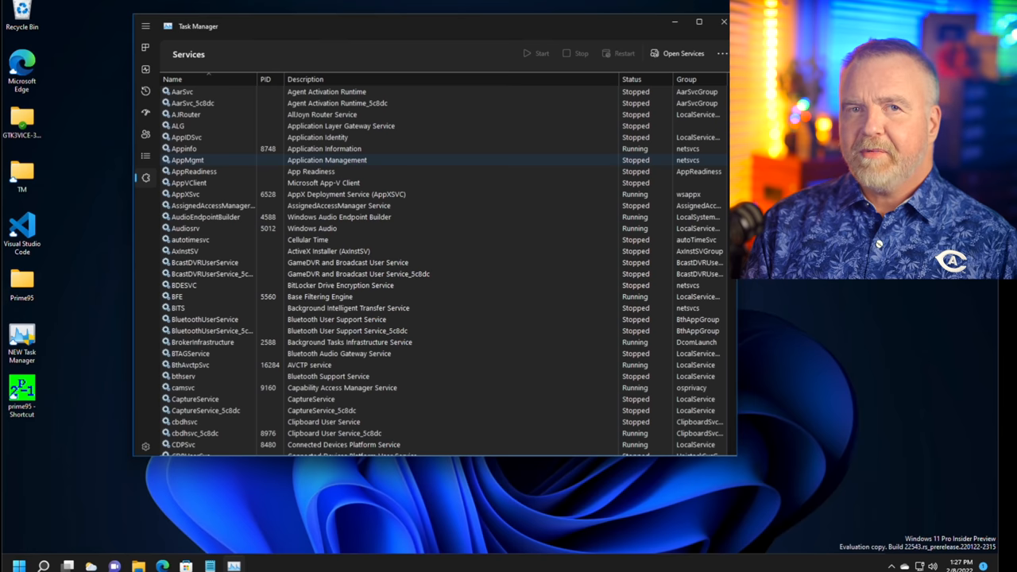
mouse_move(146, 134)
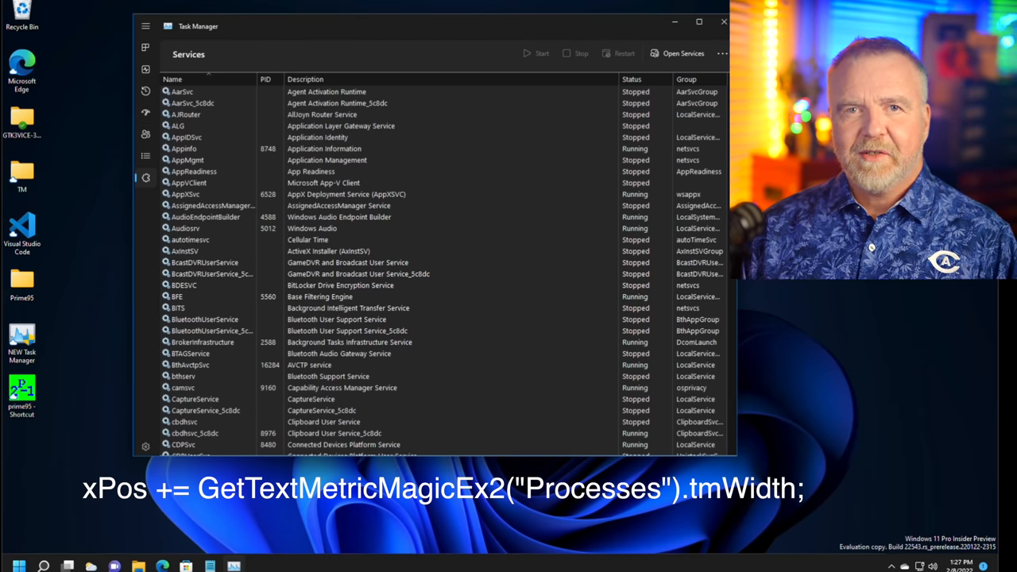
mouse_move(146, 90)
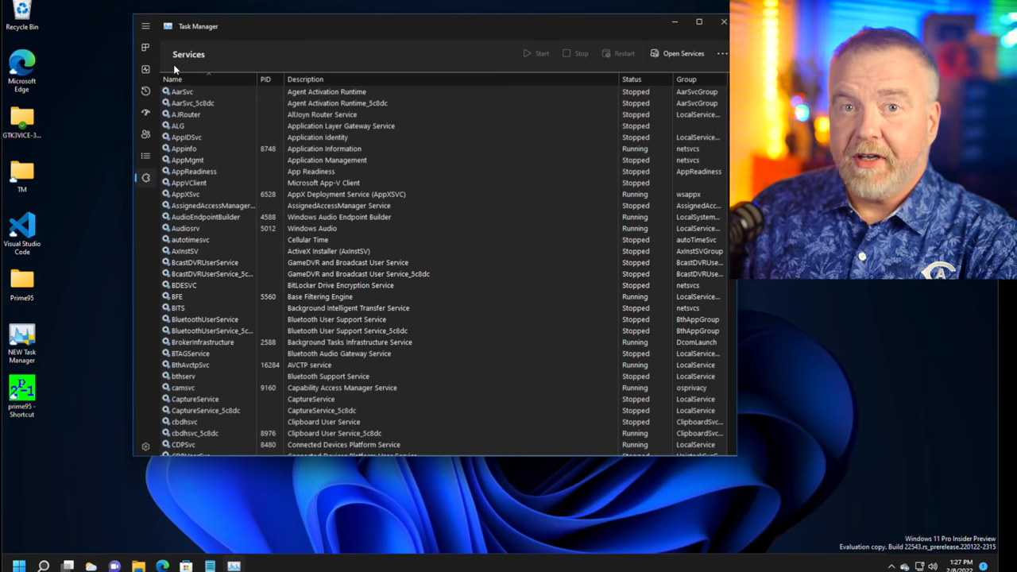
Step: Return to the Processes page, then bring up the Start menu from the taskbar
click(146, 26)
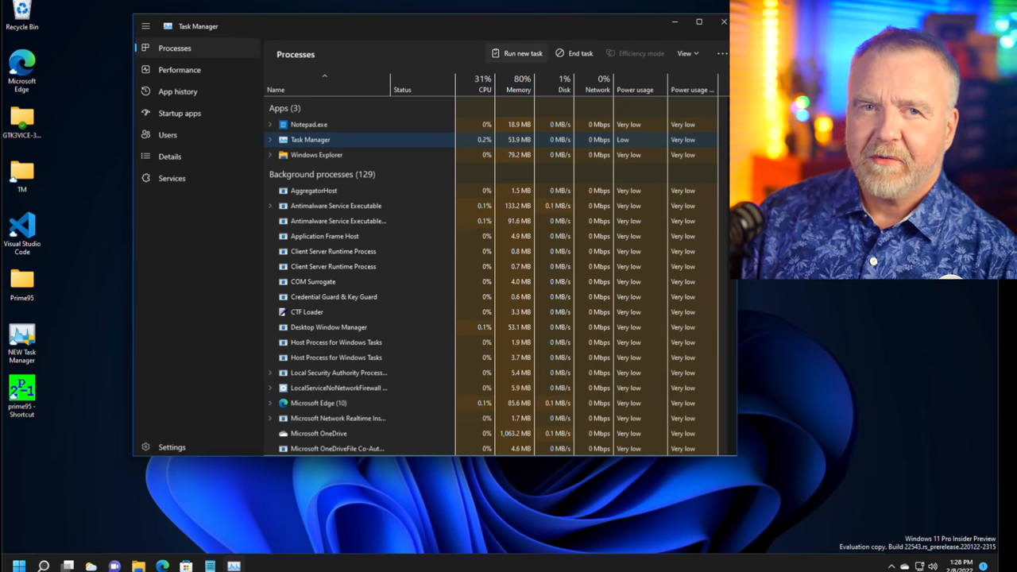
click(19, 566)
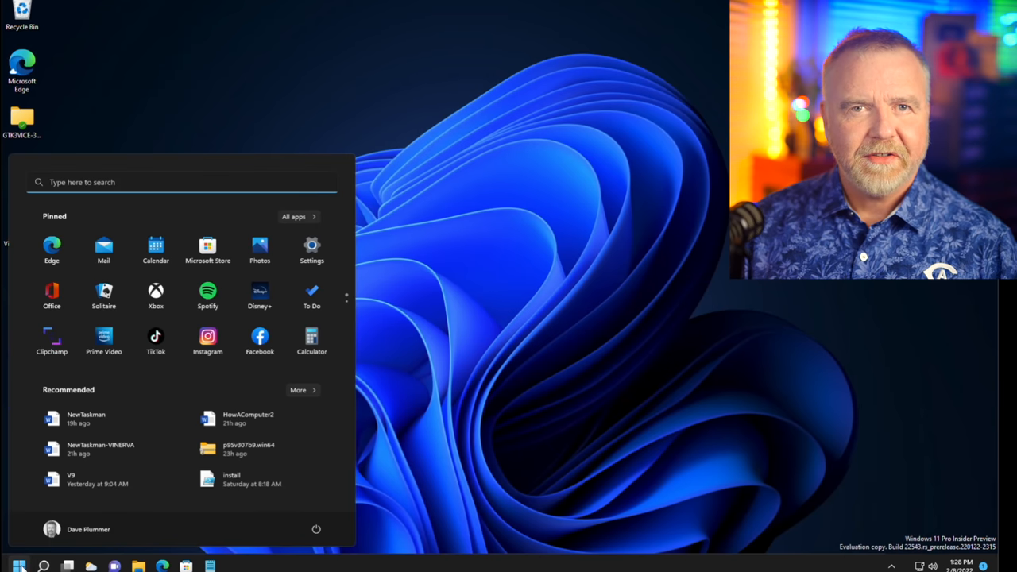
Step: Launch the classic Task Manager from the Start right-click menu, check its View menu, and close it
right_click(19, 565)
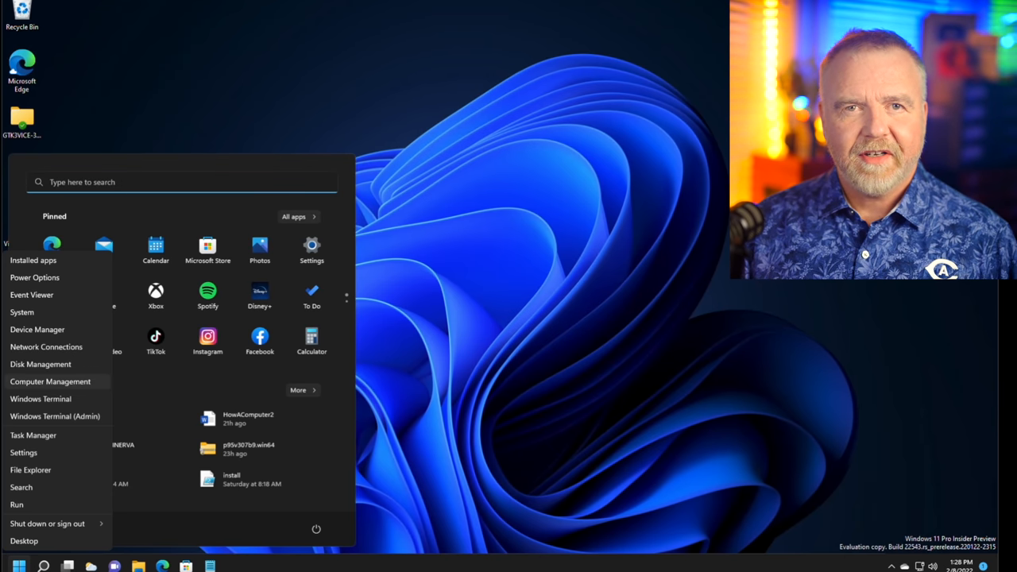
click(32, 436)
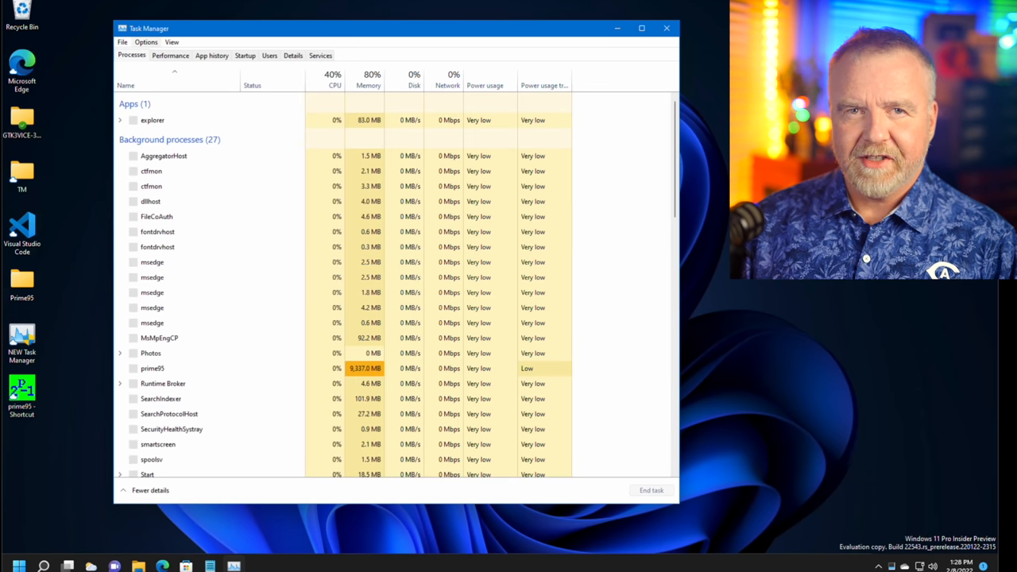
click(146, 42)
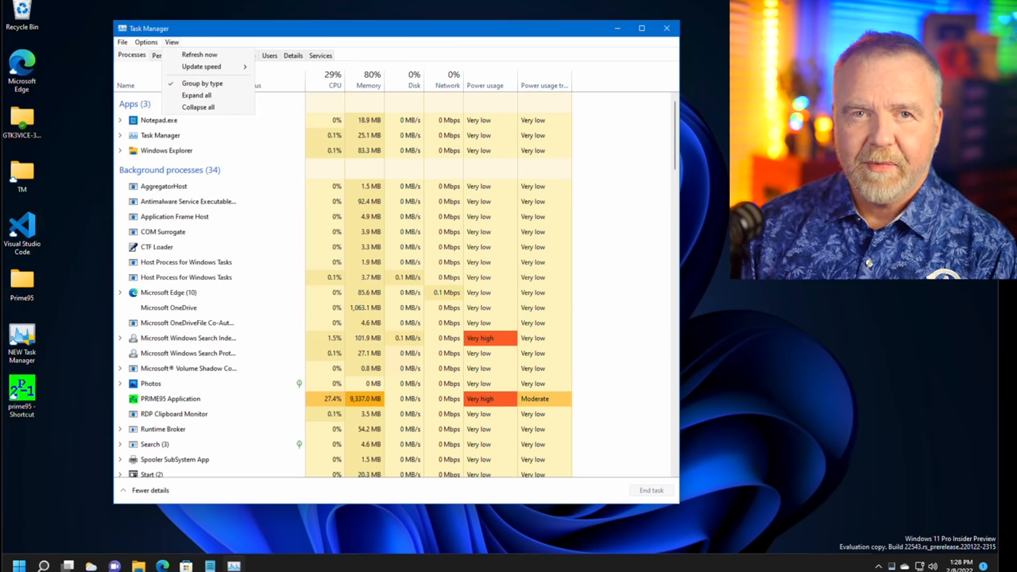
right_click(162, 186)
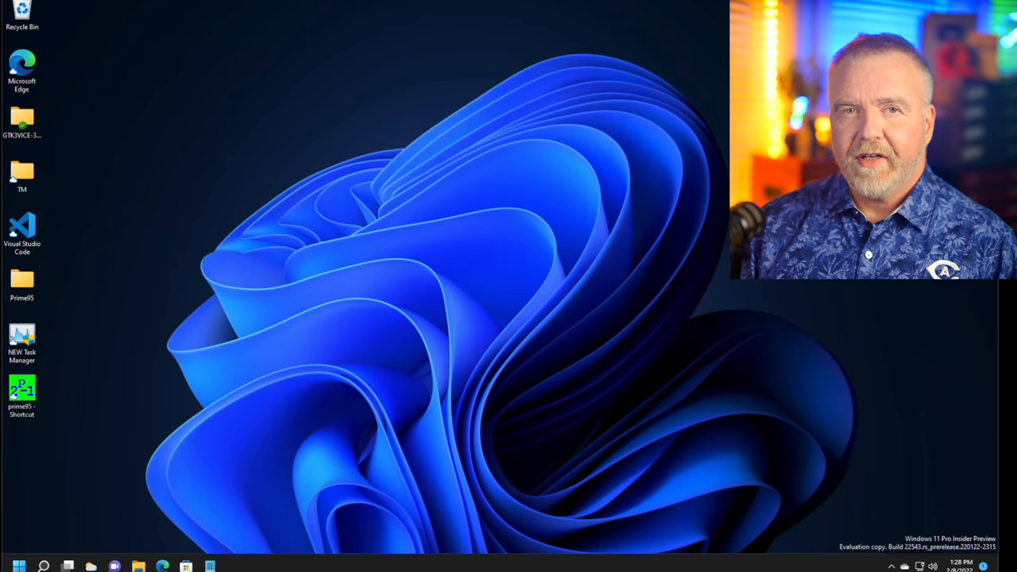
double_click(22, 342)
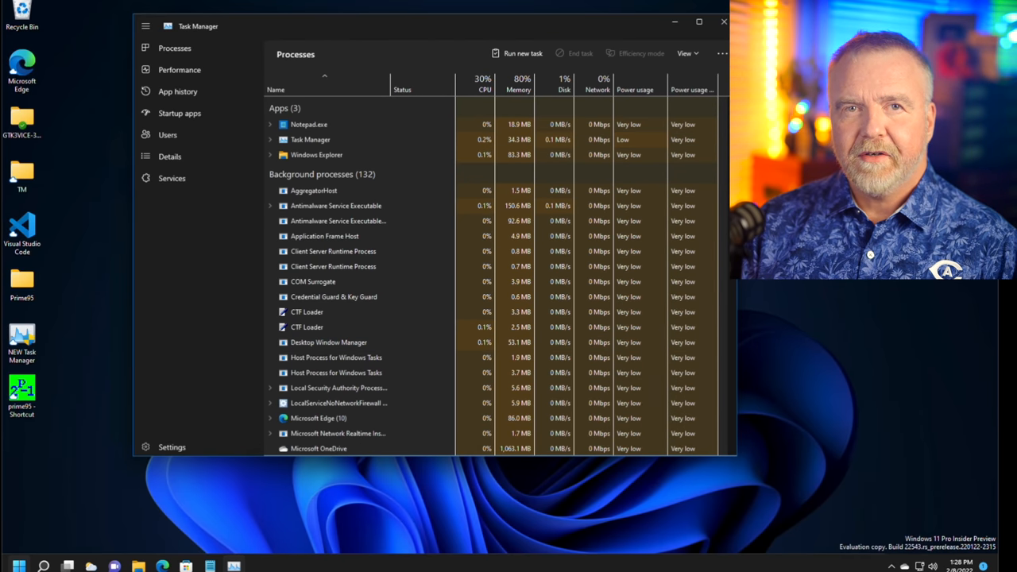
right_click(327, 328)
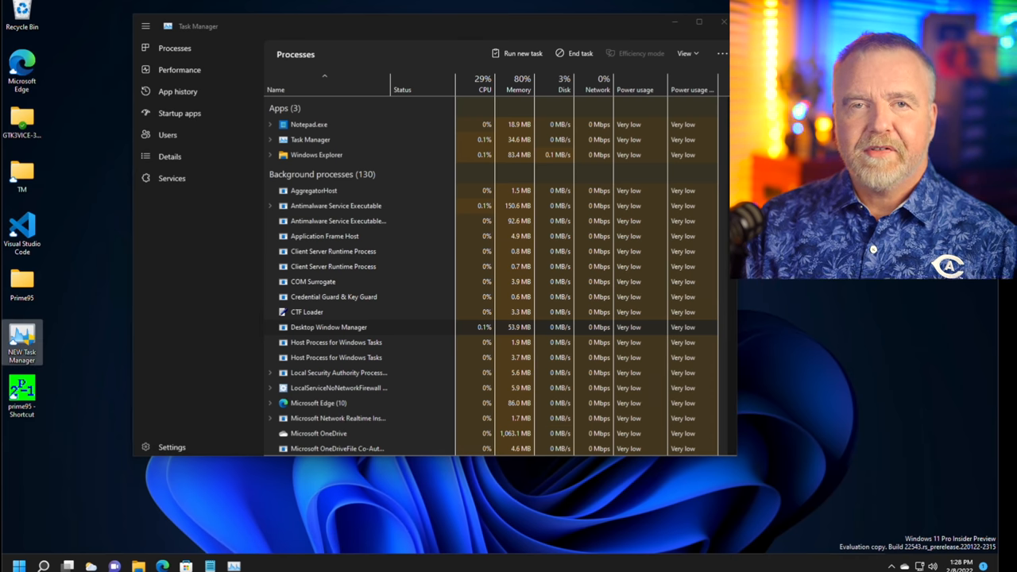
right_click(20, 565)
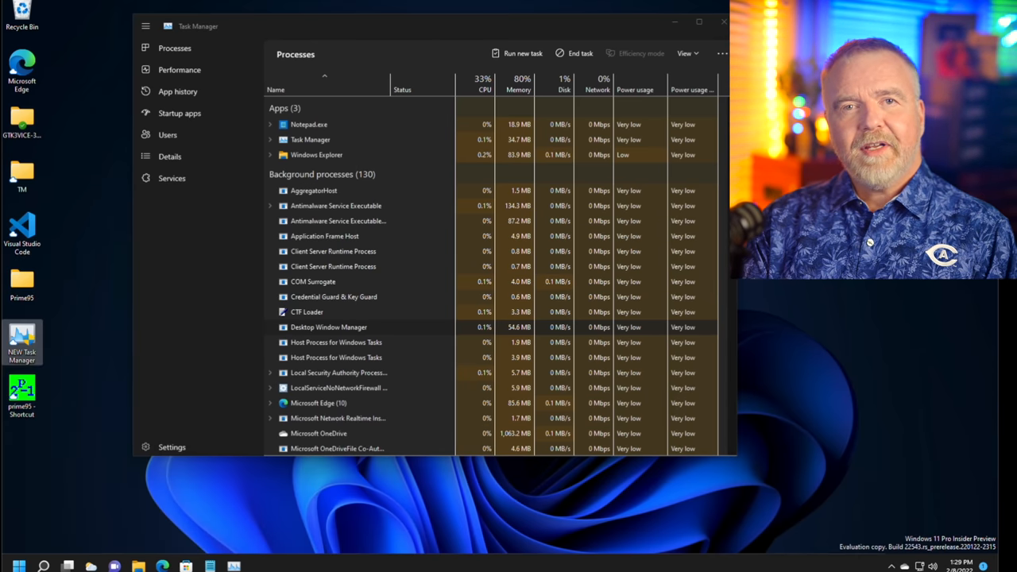
click(16, 566)
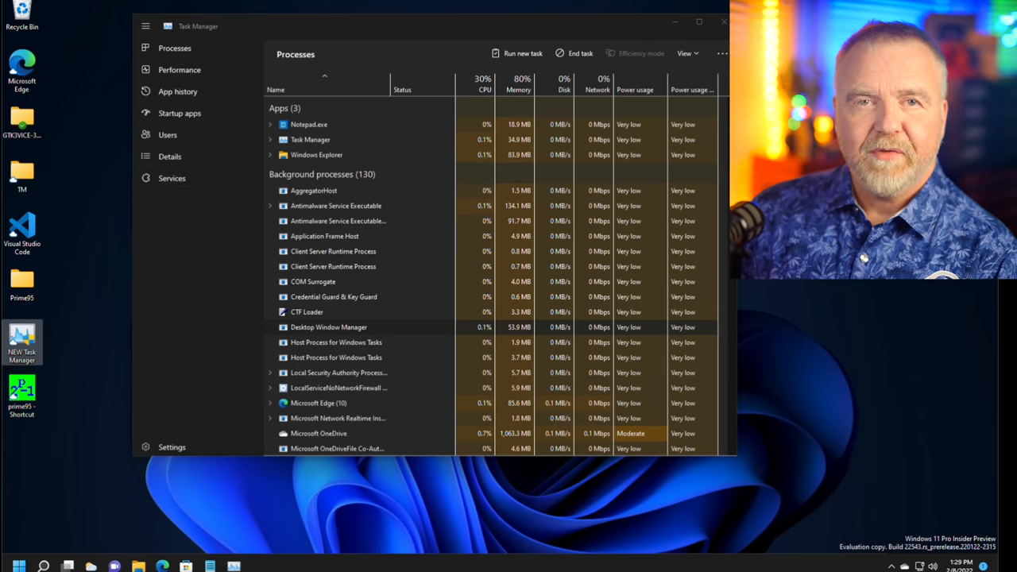
Step: Show the Real time update speed choices and the Default Start Page choices in Settings
click(171, 447)
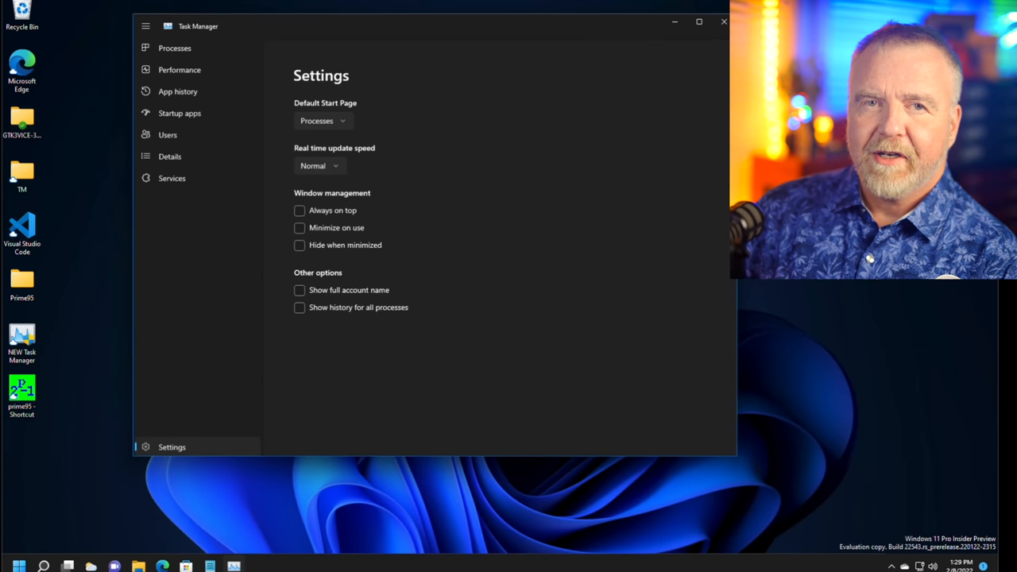
click(318, 166)
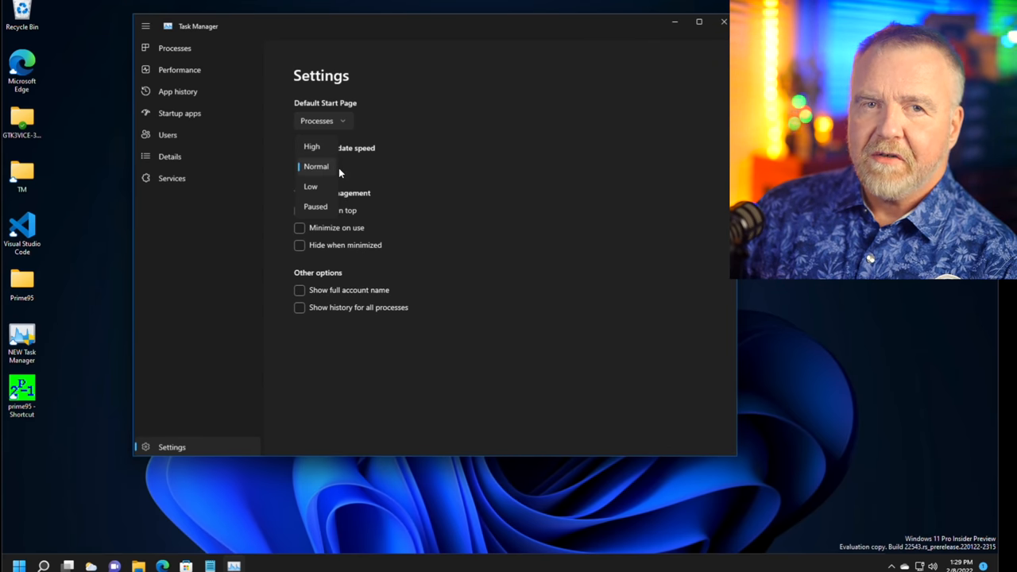
click(321, 121)
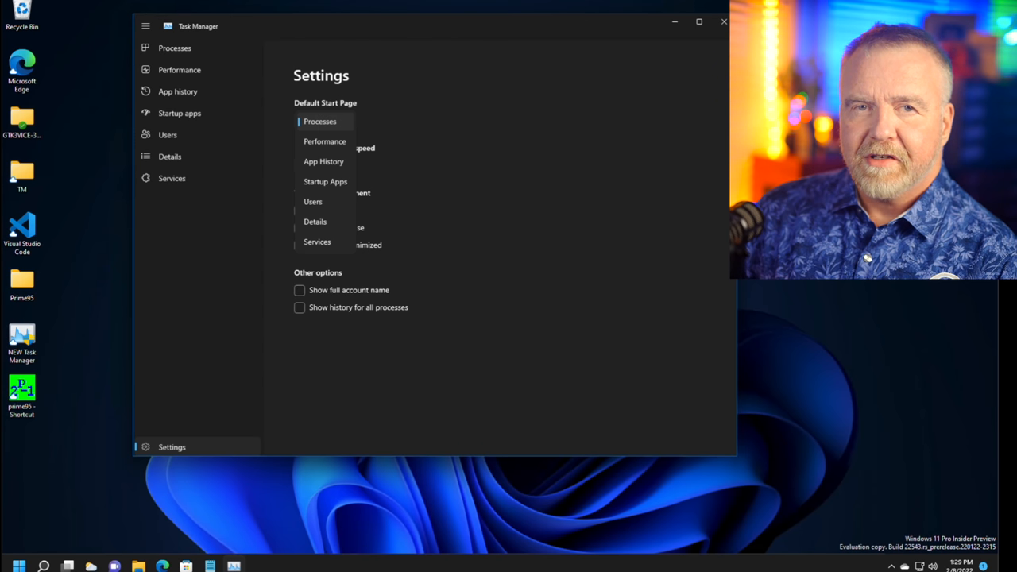
mouse_move(235, 340)
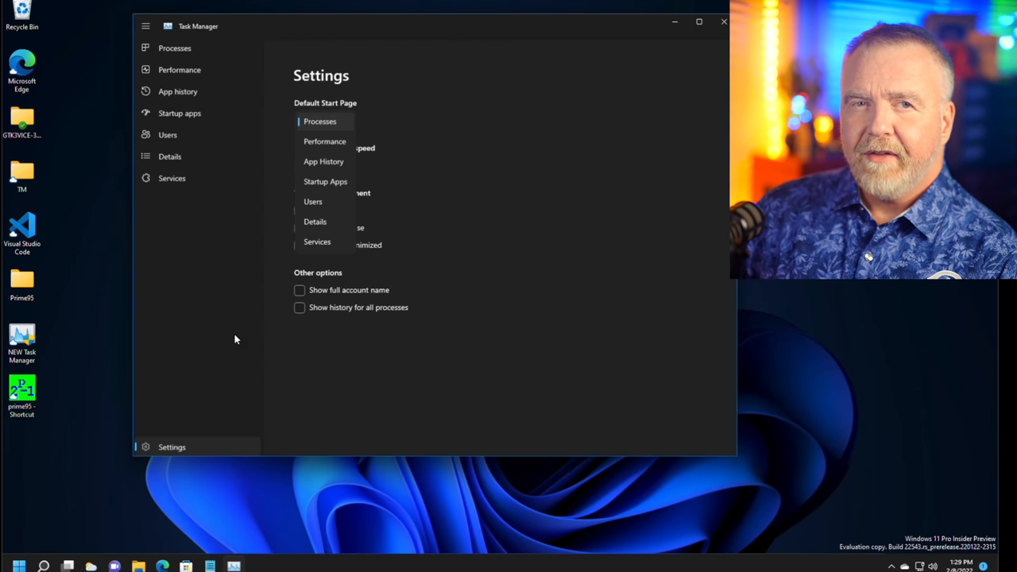
Step: Select AggregatorHost on Processes and confirm turning on its Efficiency mode
click(175, 47)
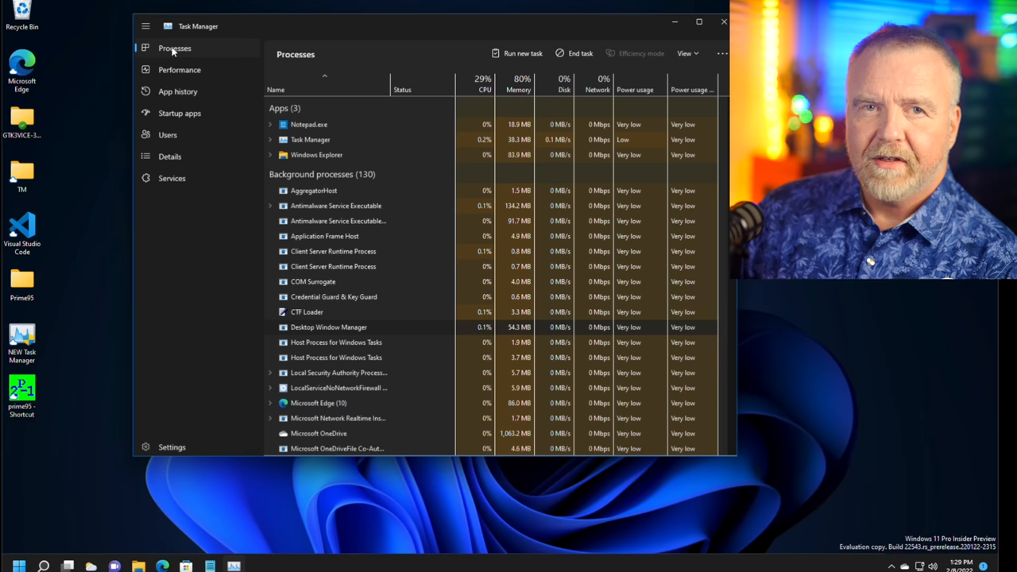
click(315, 191)
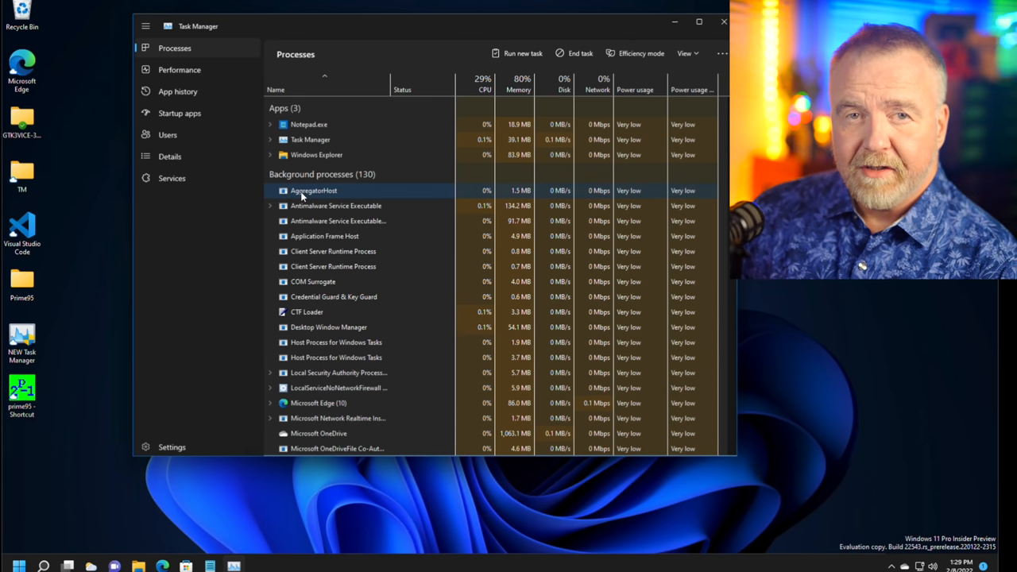
click(636, 54)
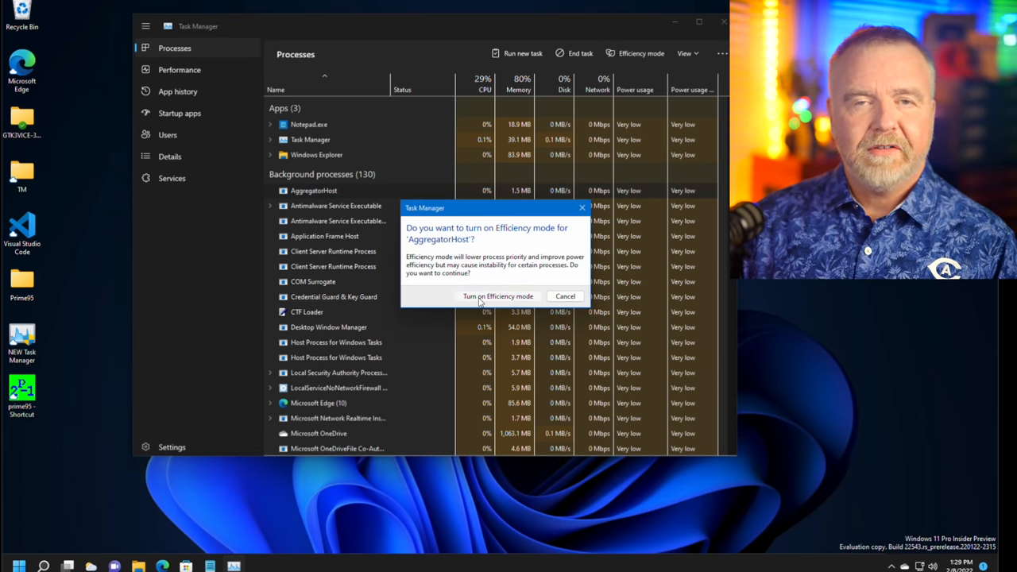
click(499, 295)
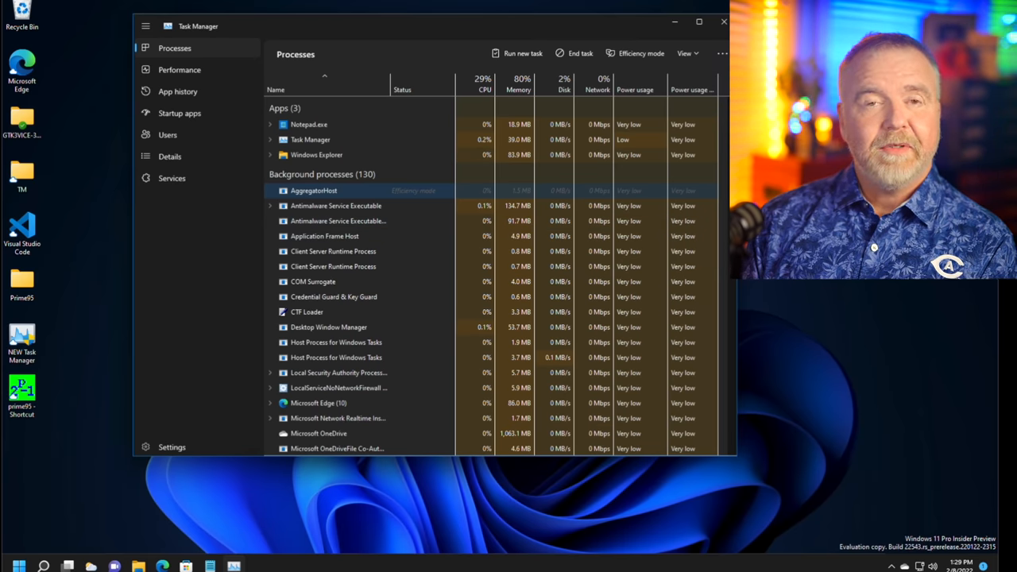
mouse_move(214, 63)
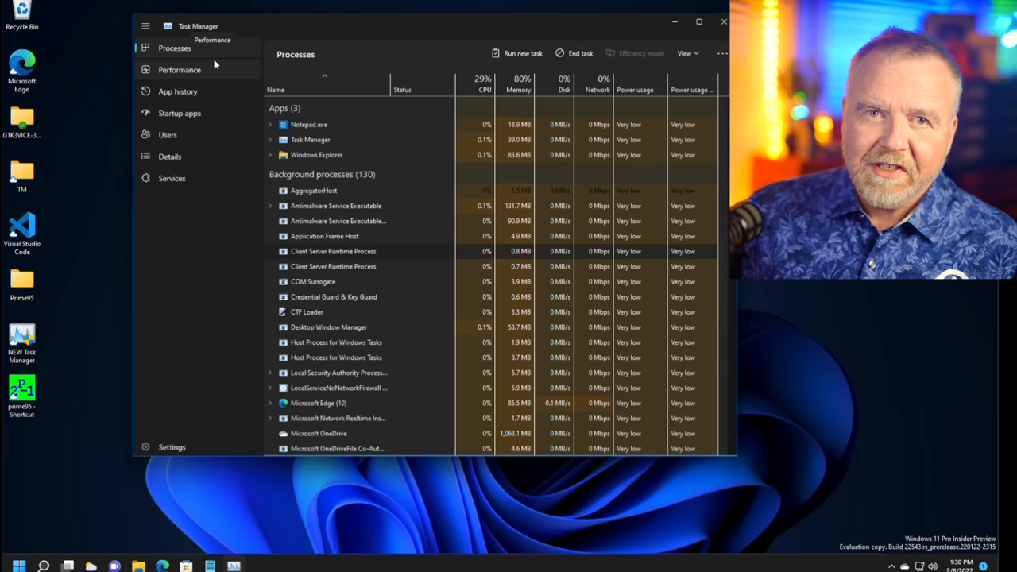
Step: Expand the Photos group to show its suspended child process, briefly viewing its context menu
scroll(down, 3)
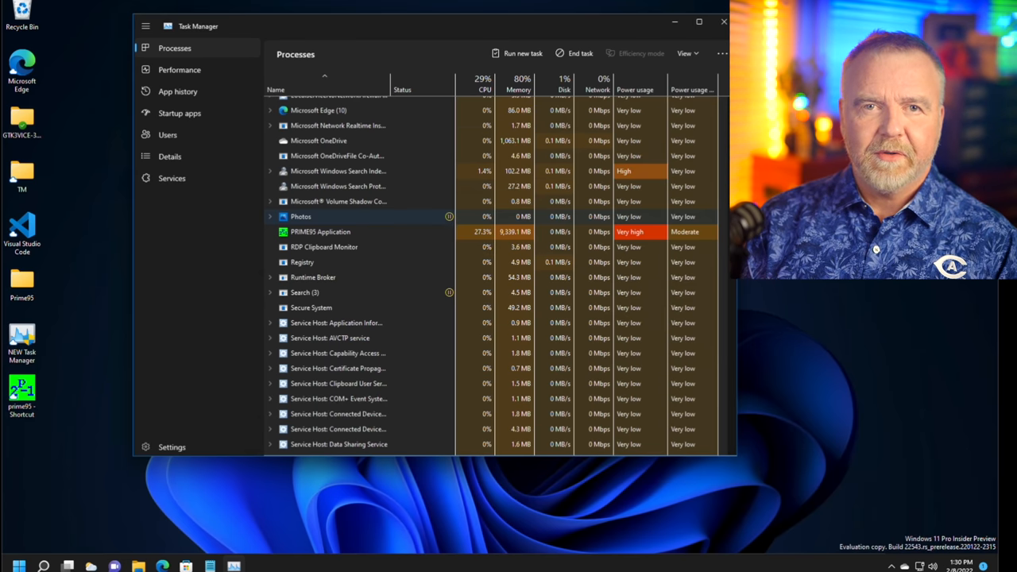
click(270, 216)
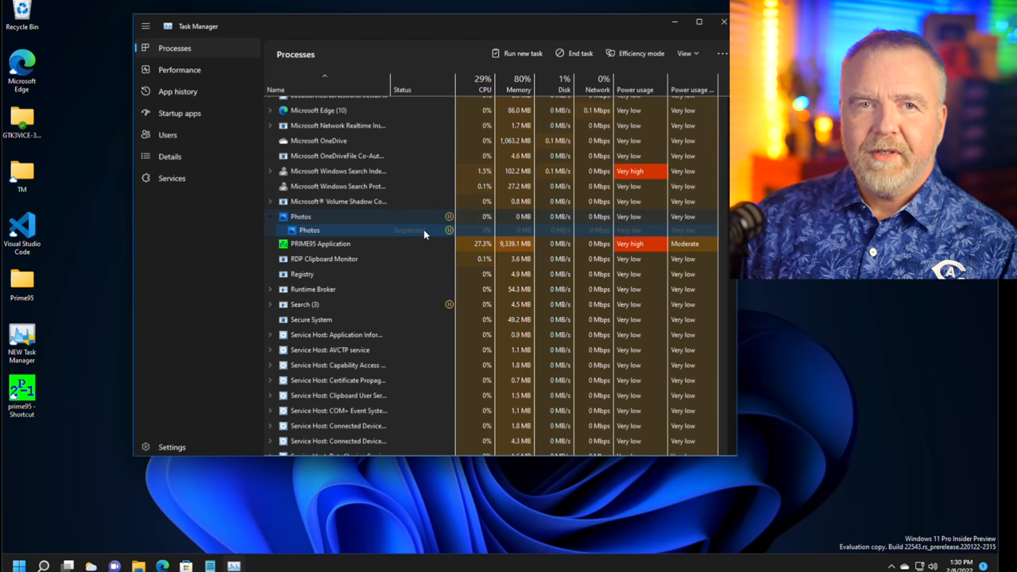
right_click(334, 229)
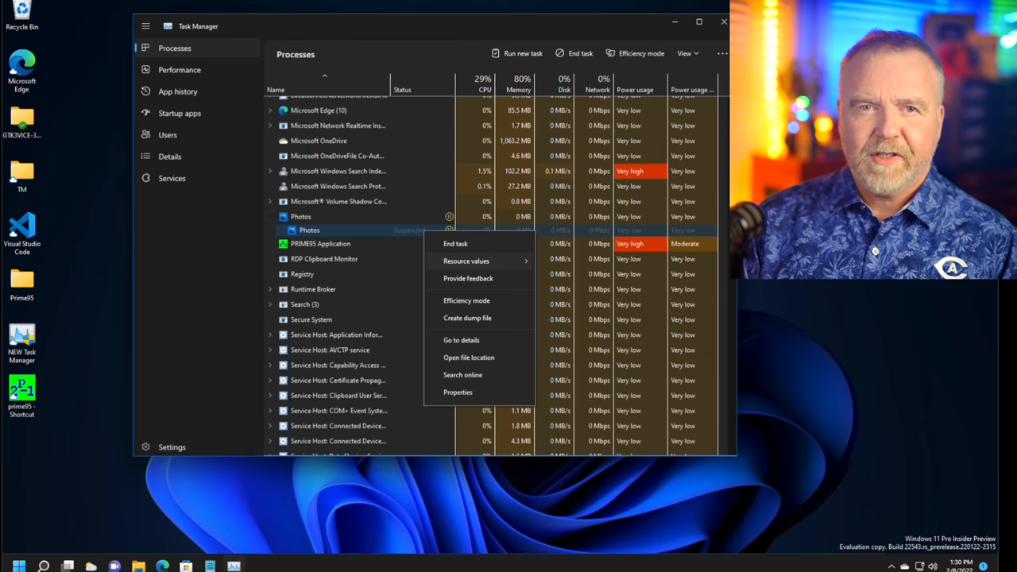
click(388, 235)
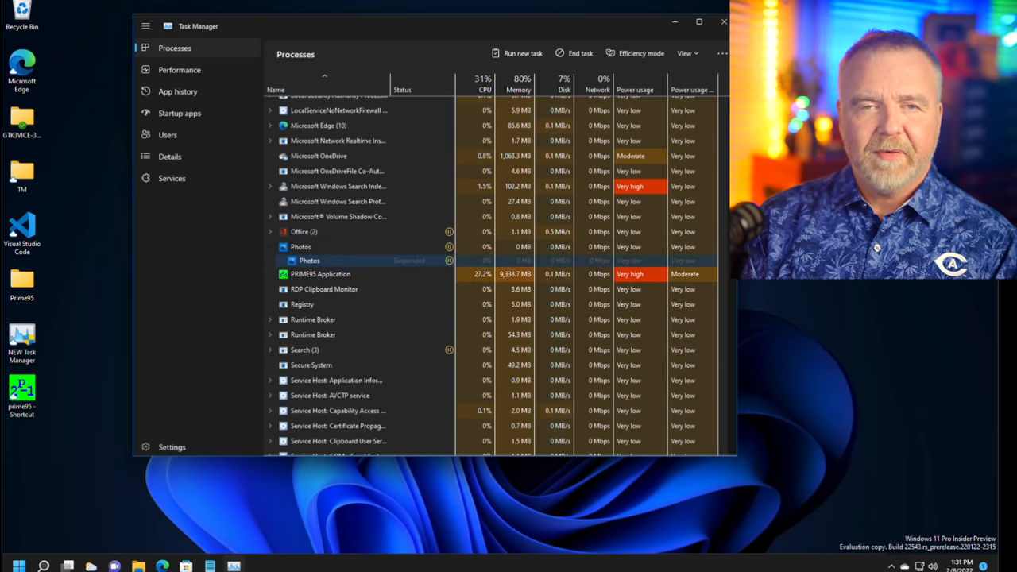
mouse_move(181, 277)
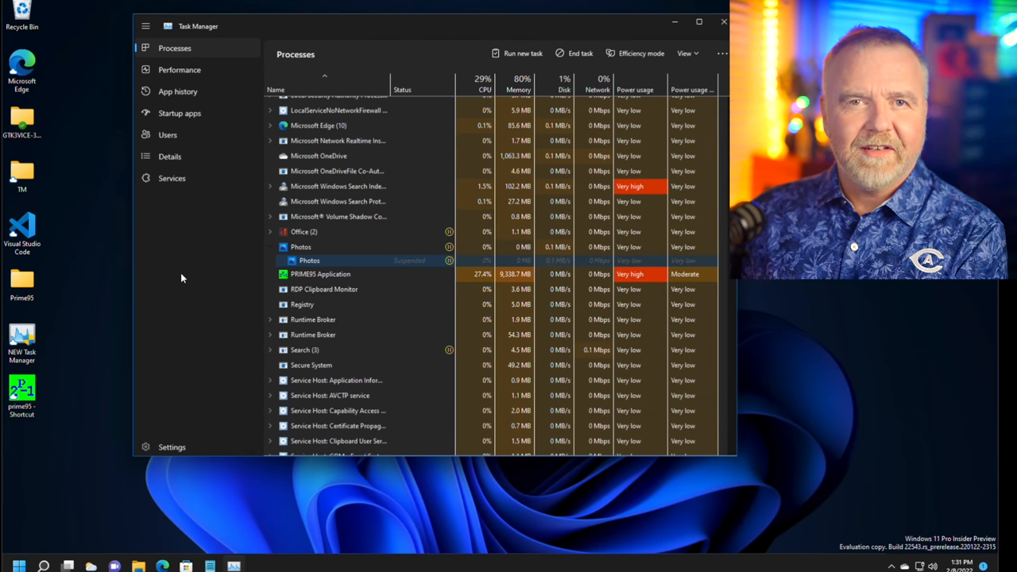
scroll(up, 3)
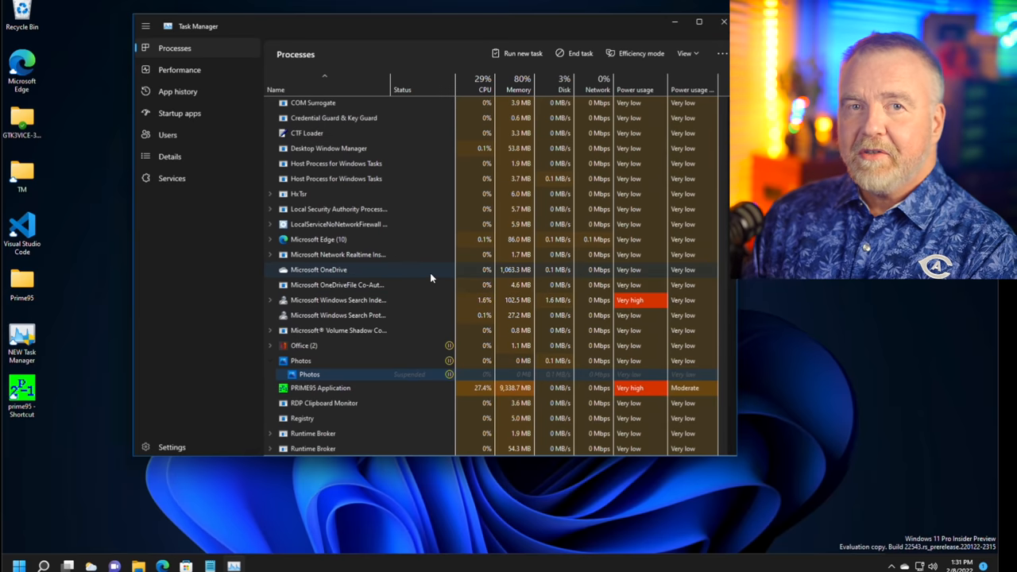